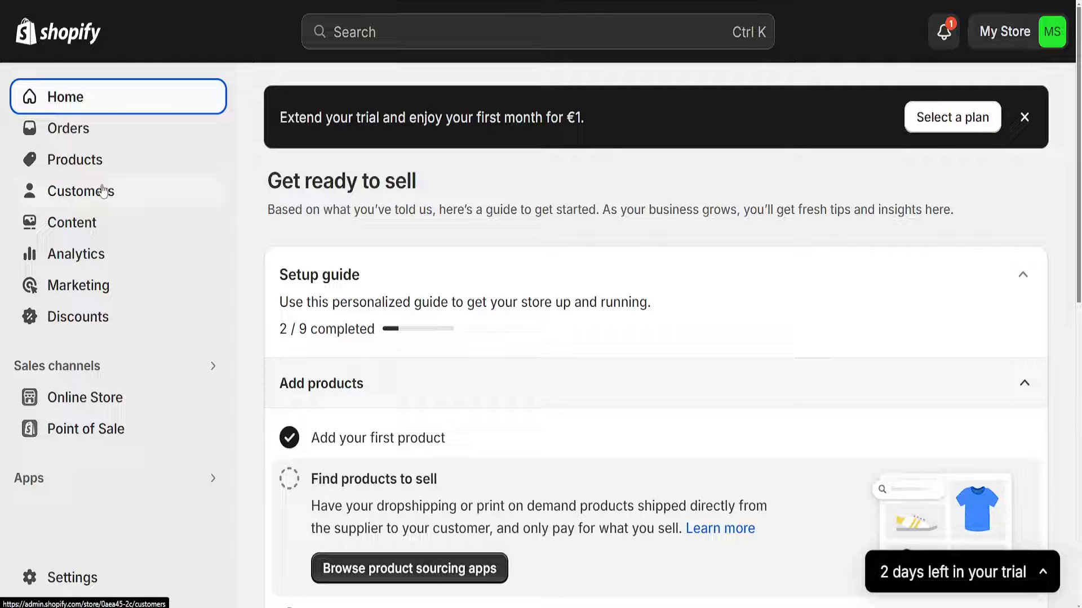
# Navigate from Products to the Collections list showing the Home page collection
pyautogui.click(74, 160)
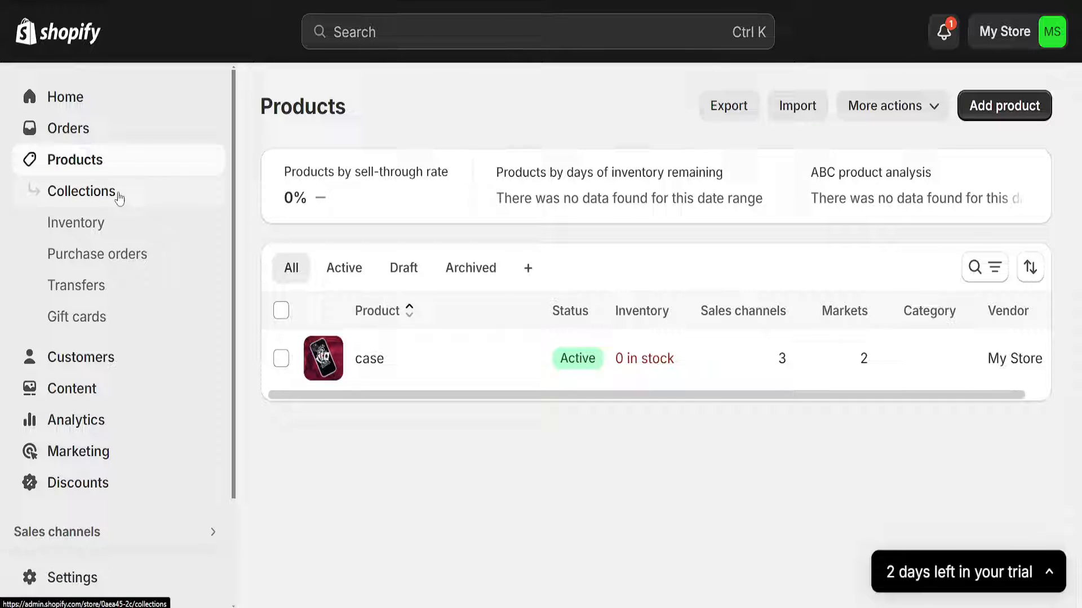
pyautogui.click(81, 190)
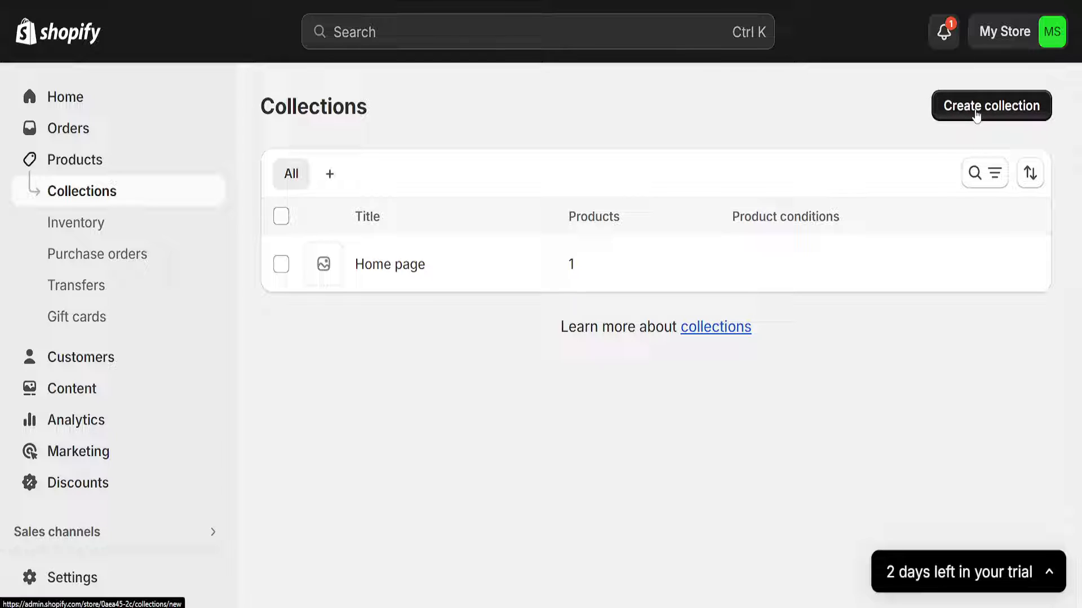
# Create and save a collection titled BEST SELLERS with description 'best seller products'
pyautogui.click(991, 106)
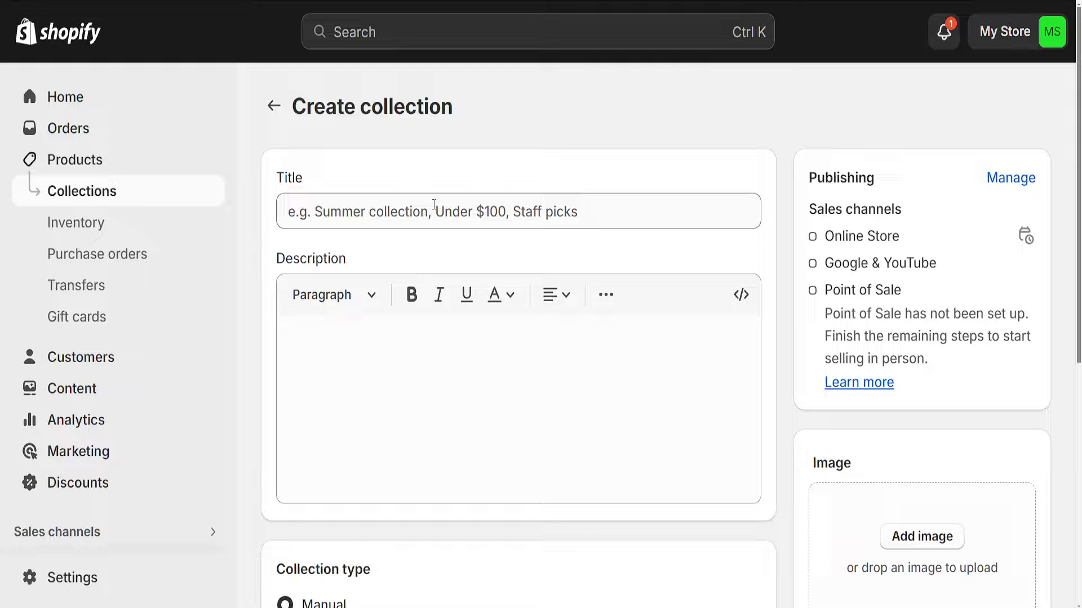
pyautogui.write('BEST SELLERS')
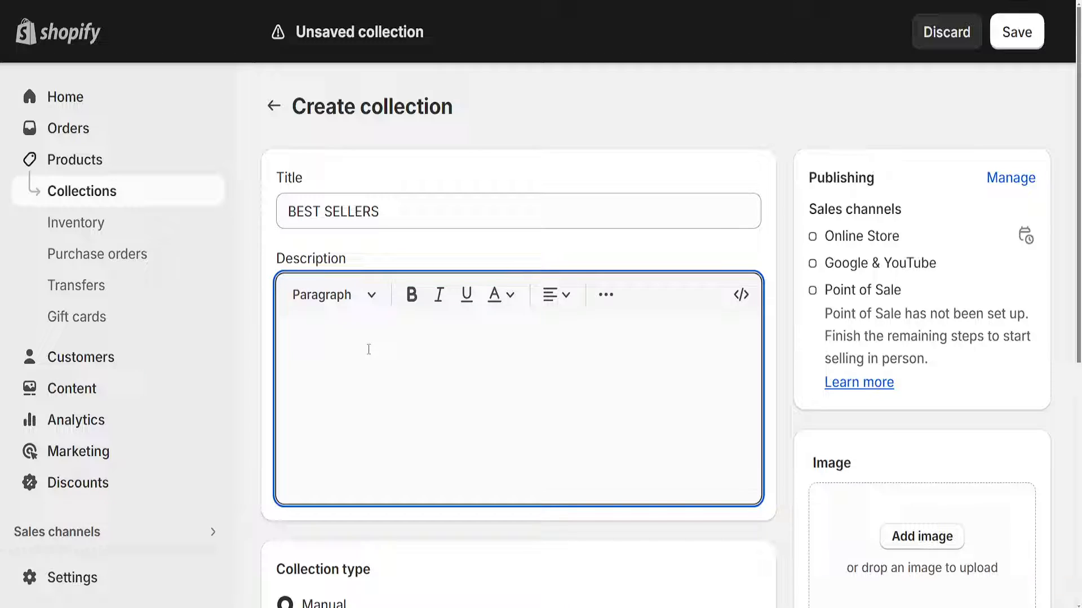
pyautogui.write('best seller pr')
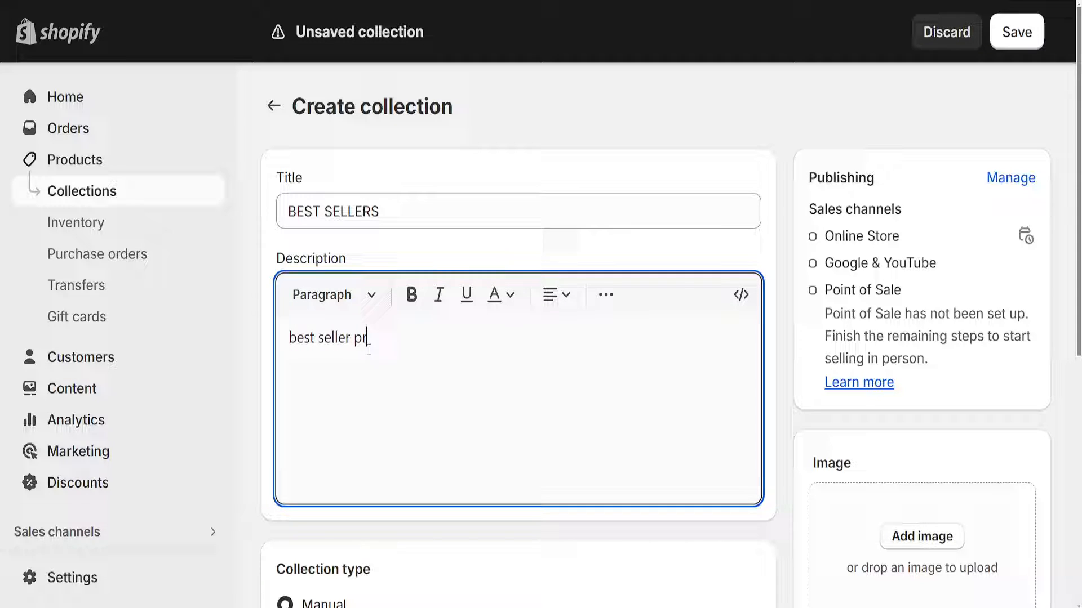
pyautogui.scroll(-3)
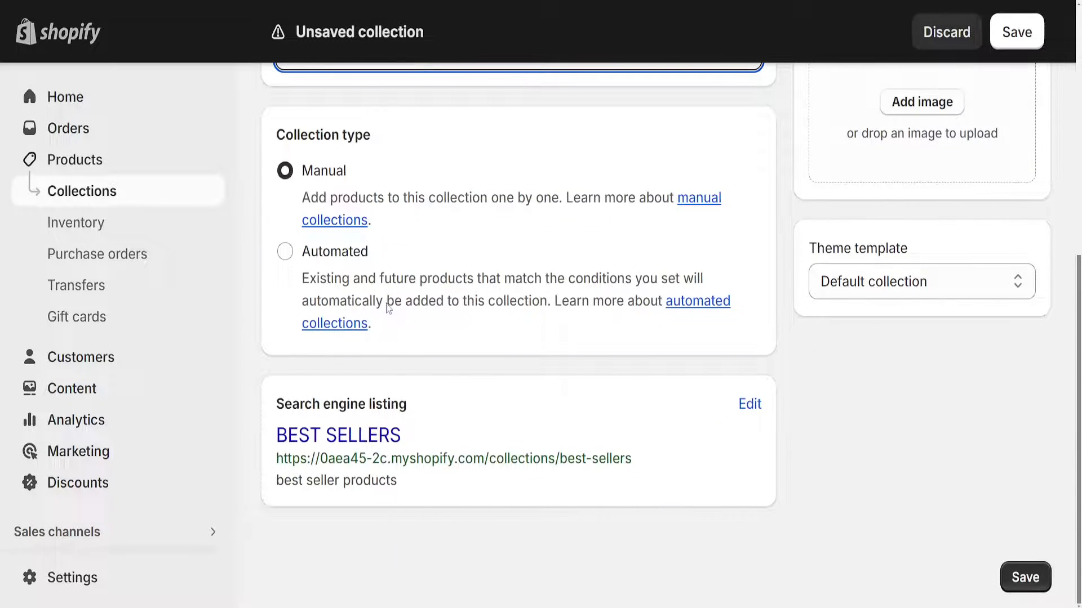
pyautogui.scroll(3)
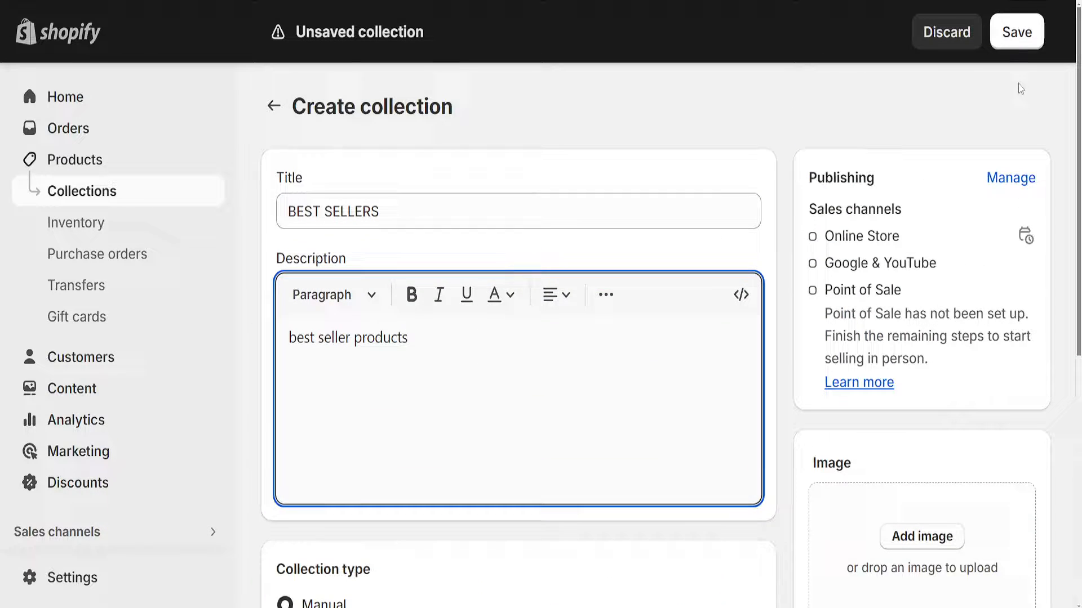
pyautogui.click(1016, 31)
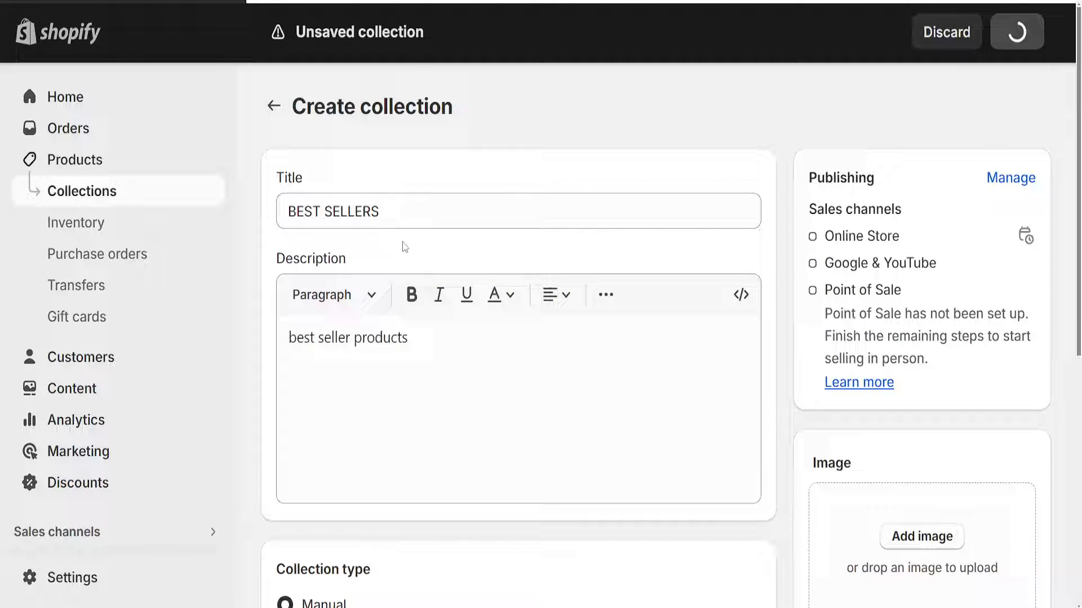
pyautogui.click(1015, 33)
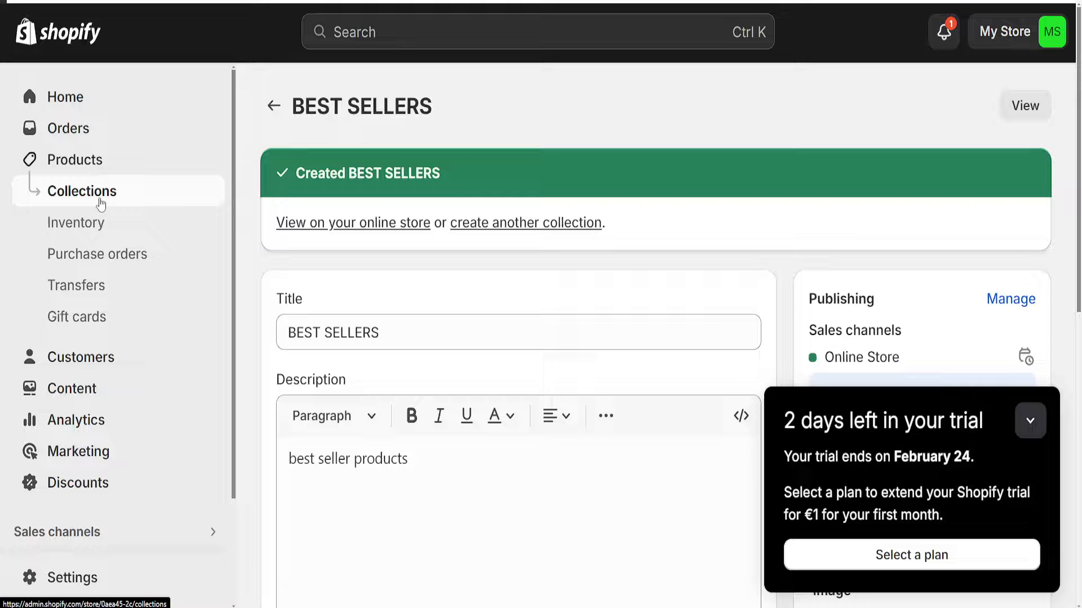
# Add the product 'case' to the BEST SELLERS collection via Browse
pyautogui.click(81, 191)
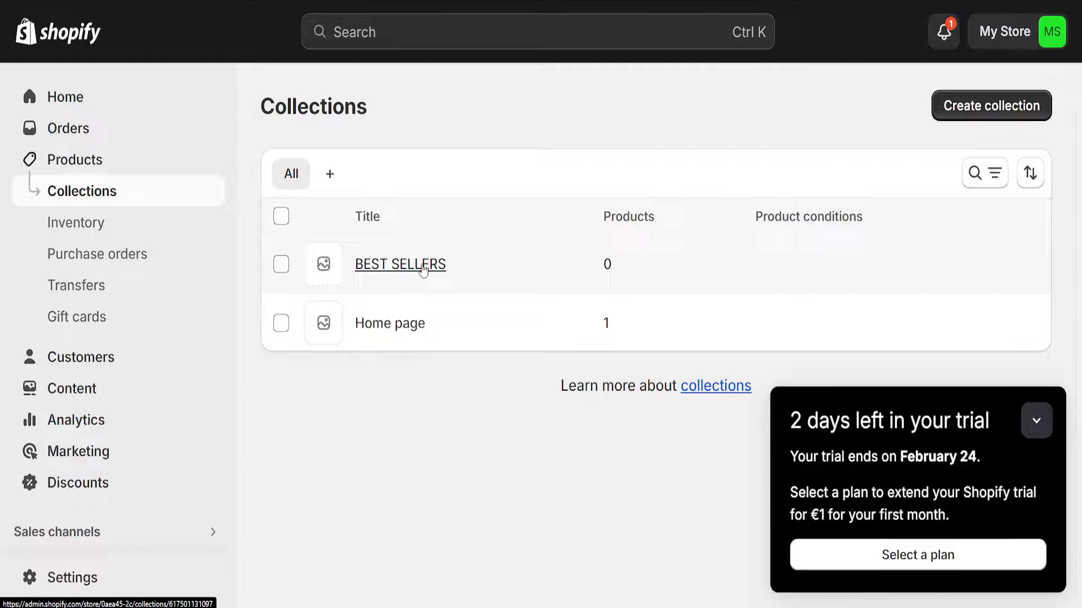
pyautogui.click(401, 265)
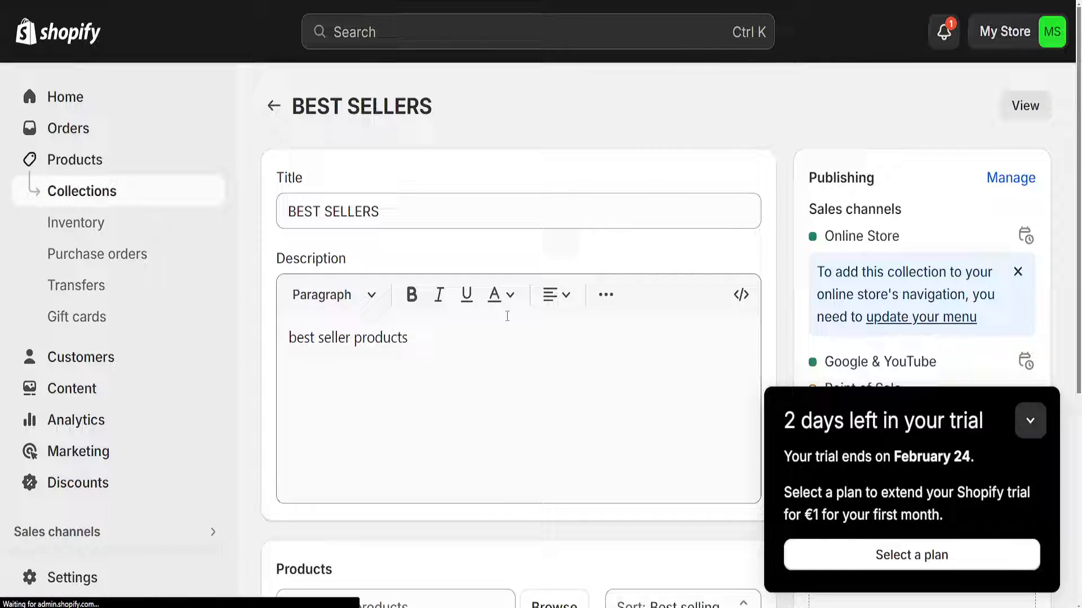
pyautogui.scroll(-3)
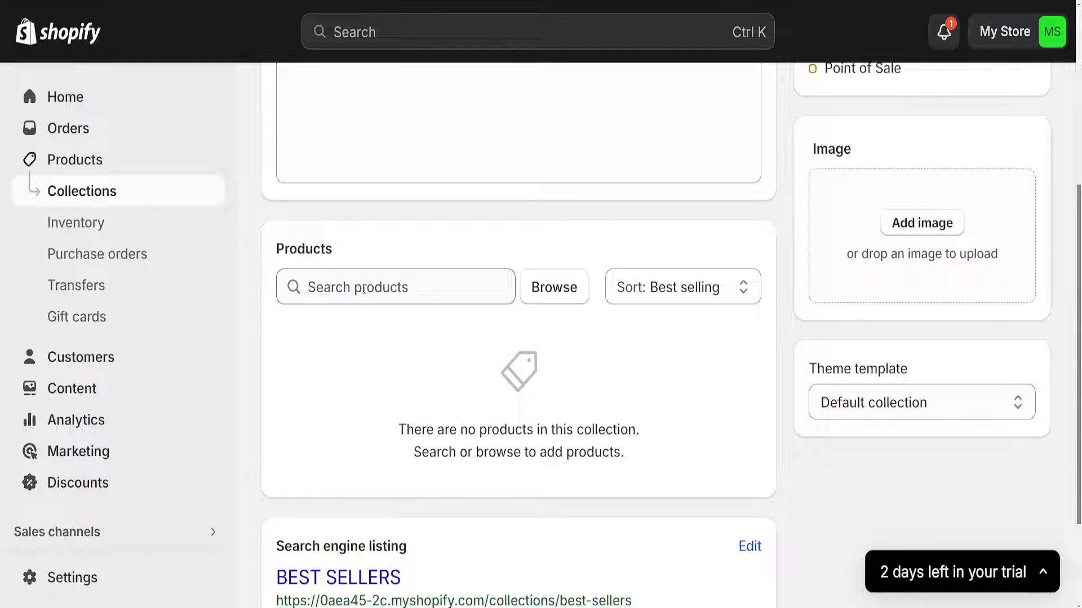
pyautogui.click(383, 288)
pyautogui.write('case')
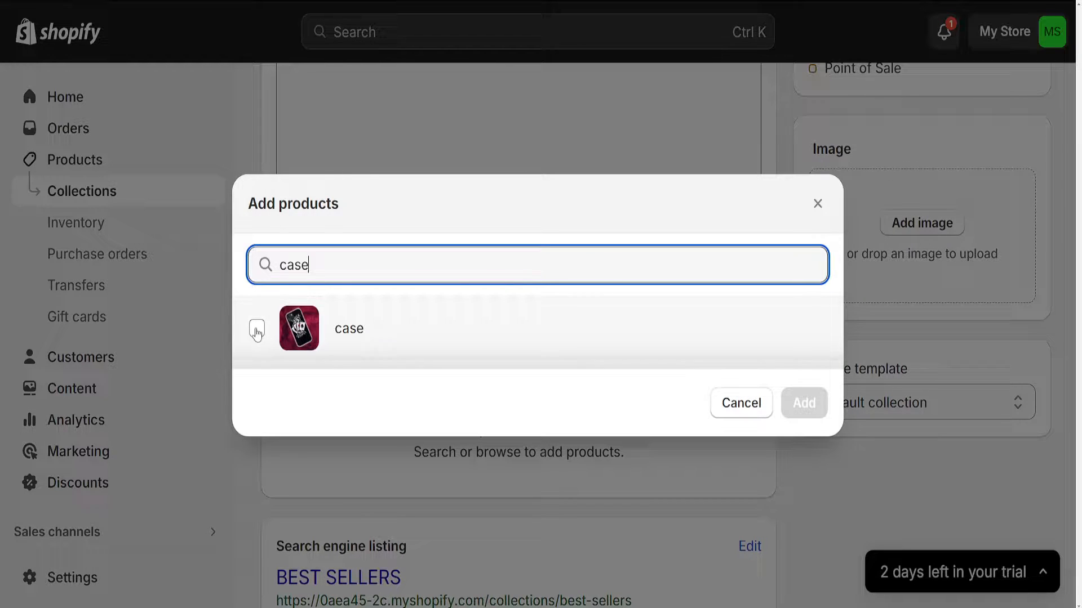
pyautogui.click(257, 329)
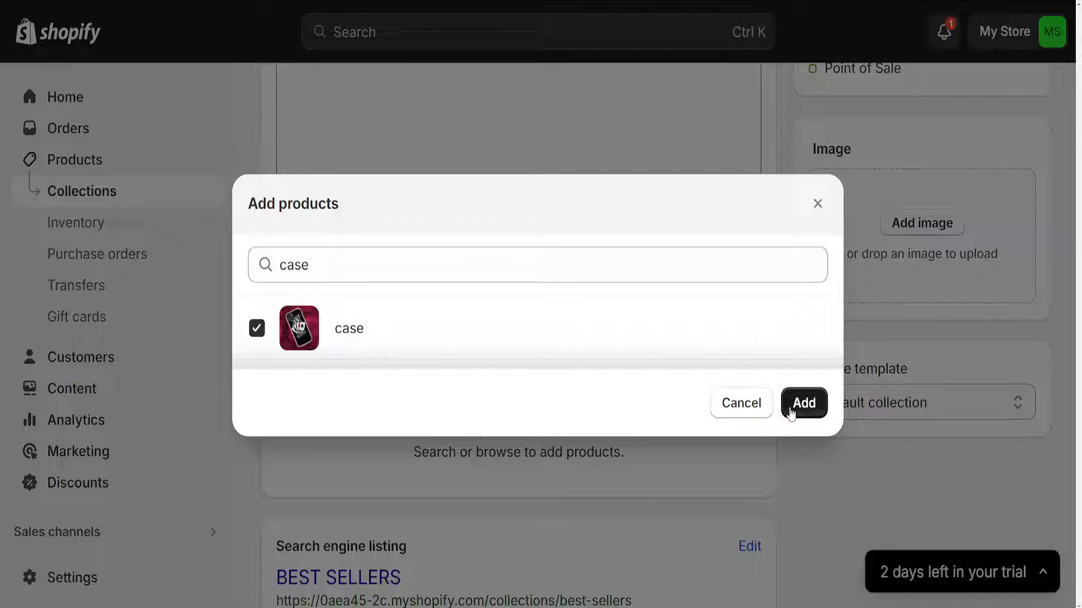
pyautogui.click(805, 402)
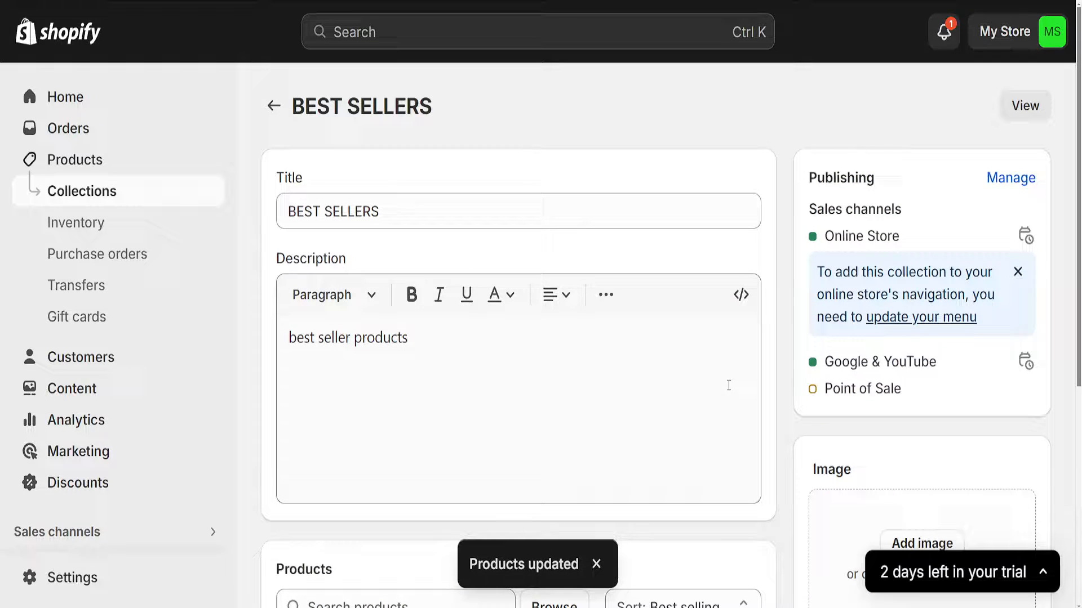
pyautogui.scroll(-3)
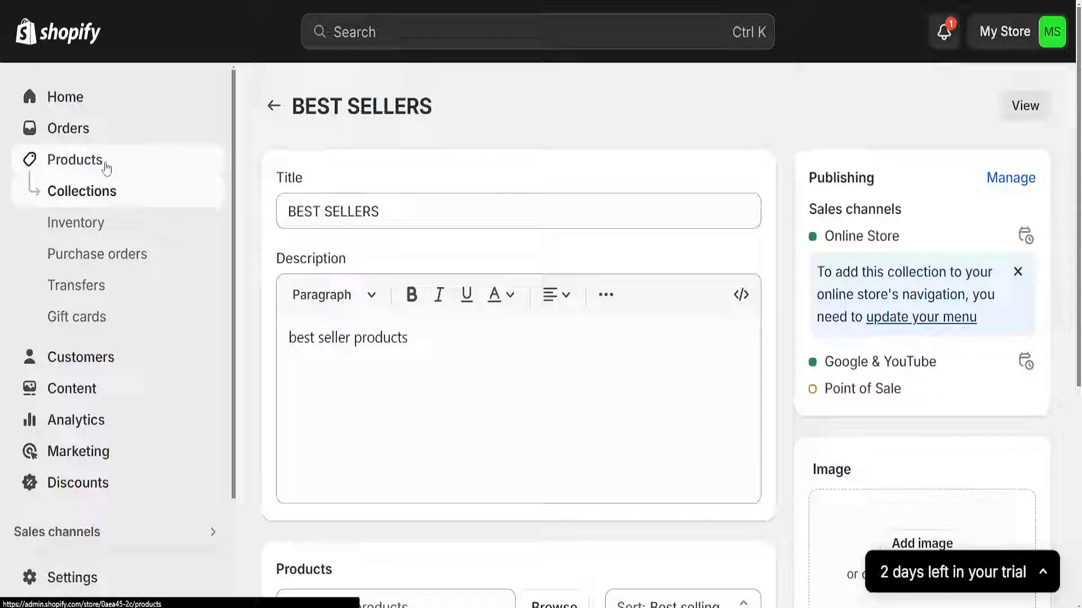
# Tag the product 'case' with 'best seller' and save it
pyautogui.click(74, 160)
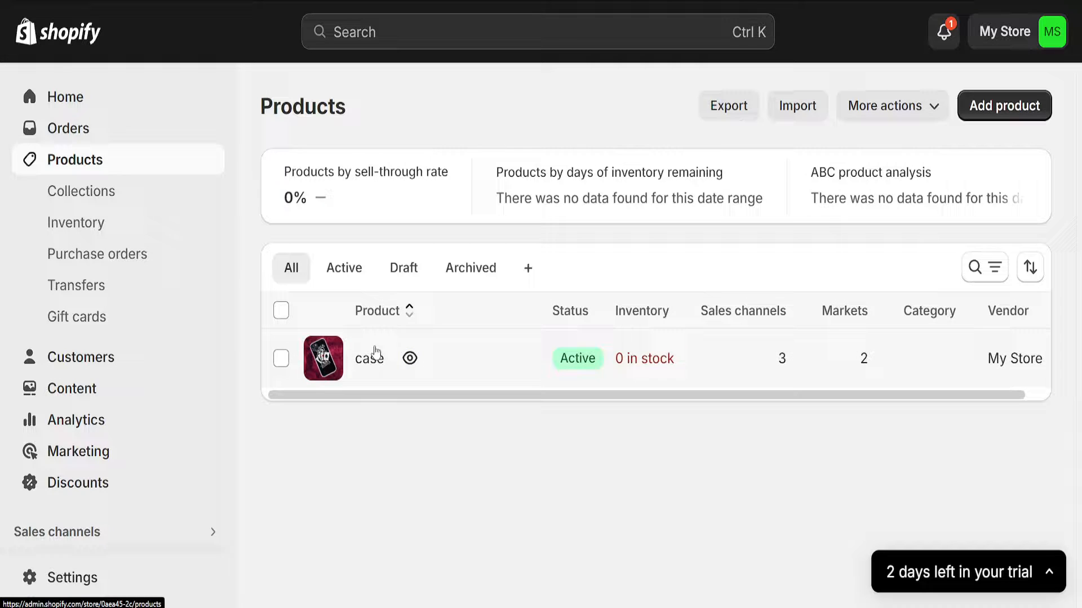
pyautogui.click(369, 358)
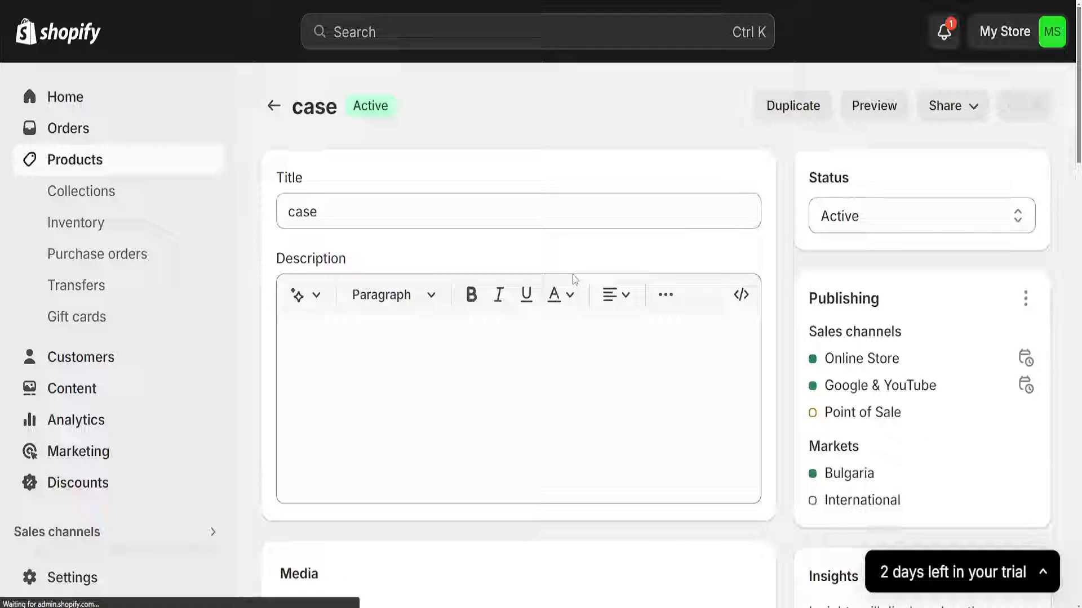
pyautogui.scroll(-3)
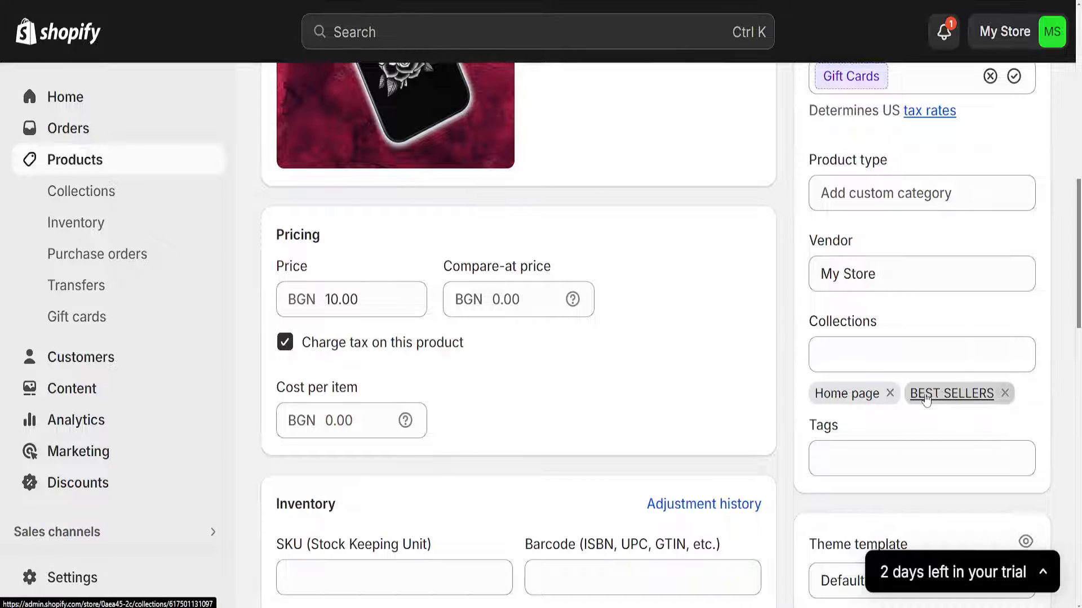
pyautogui.click(922, 459)
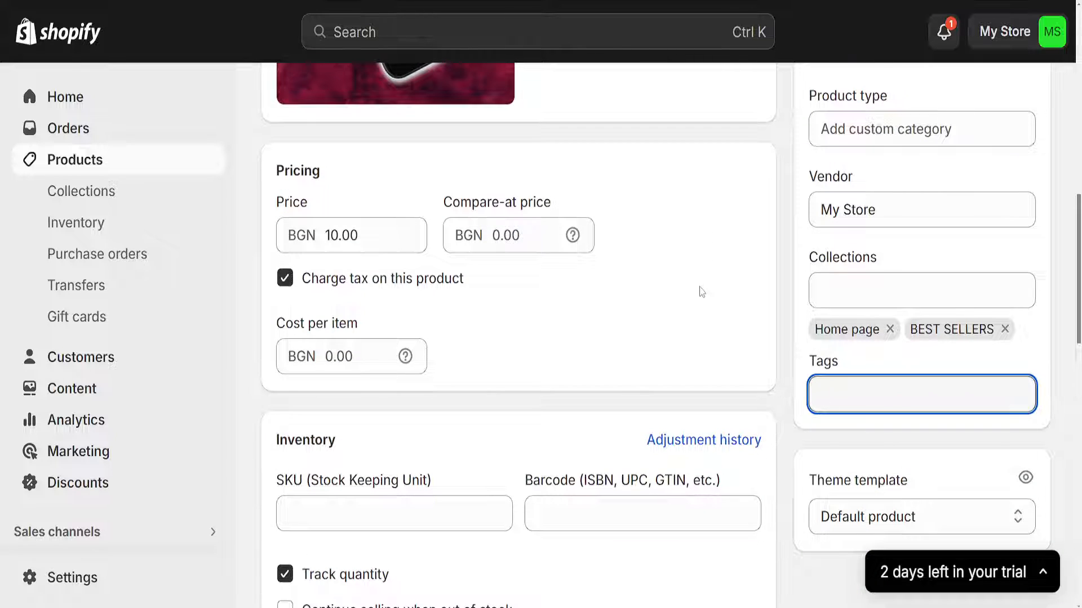
pyautogui.write('best seller')
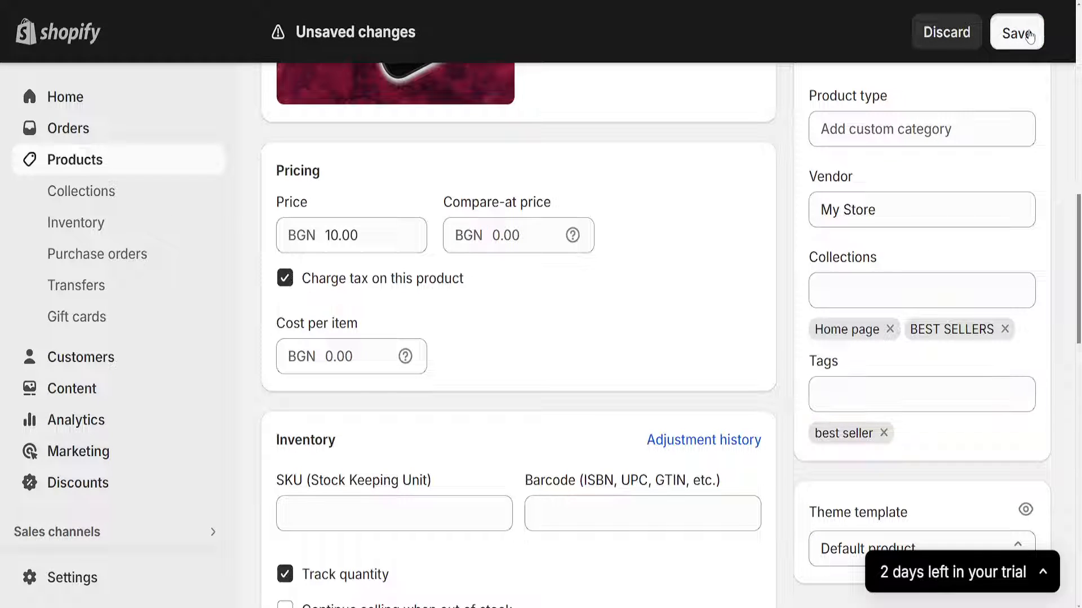
pyautogui.click(1017, 31)
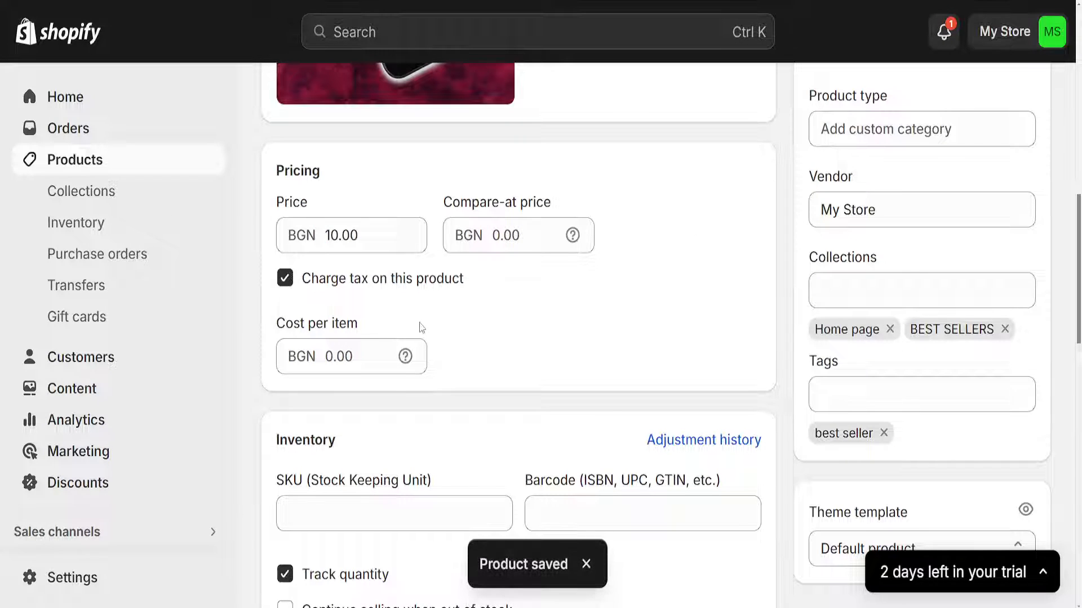
# Go to Online Store themes and customize the current Dawn theme
pyautogui.click(65, 97)
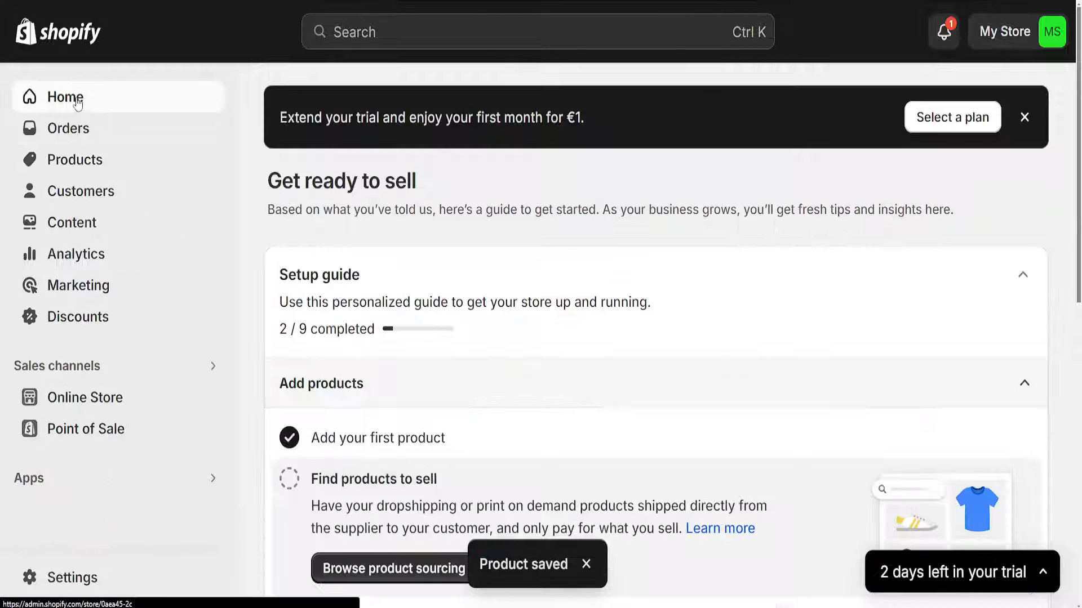
pyautogui.moveTo(101, 401)
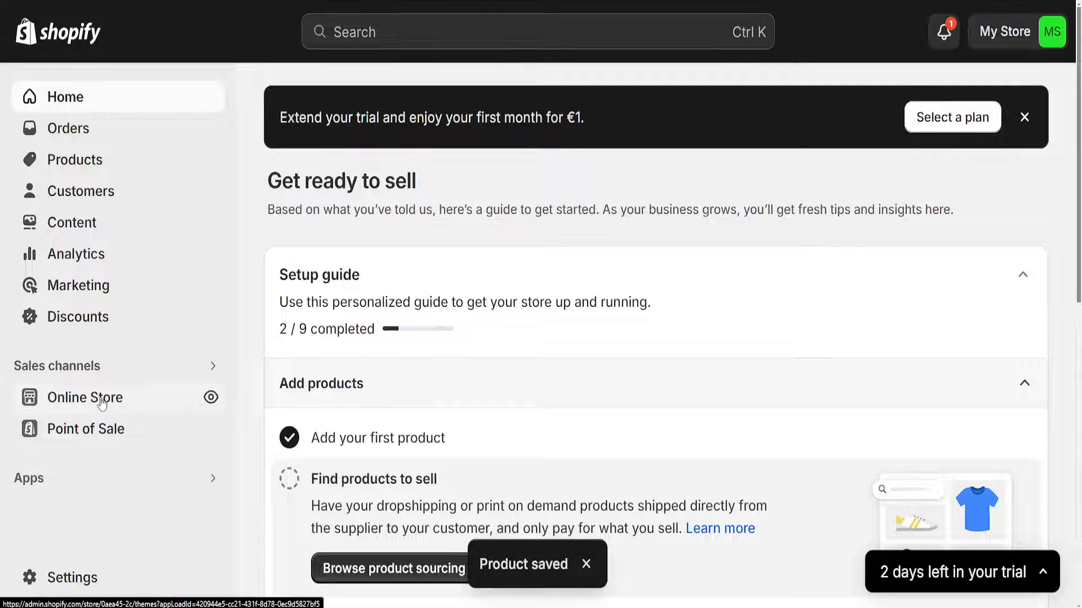
pyautogui.click(84, 398)
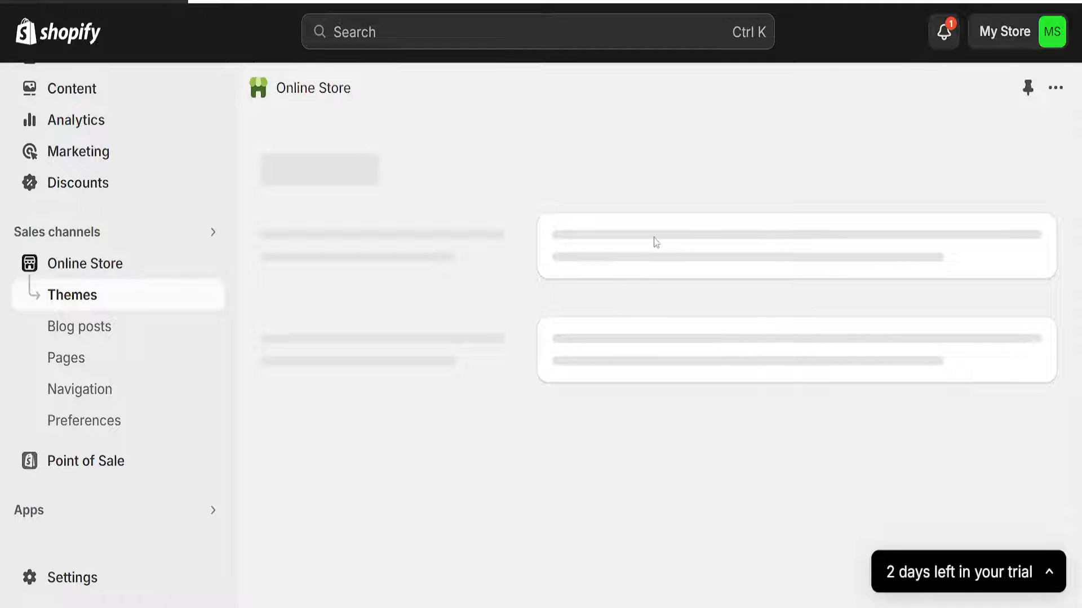
pyautogui.moveTo(410, 296)
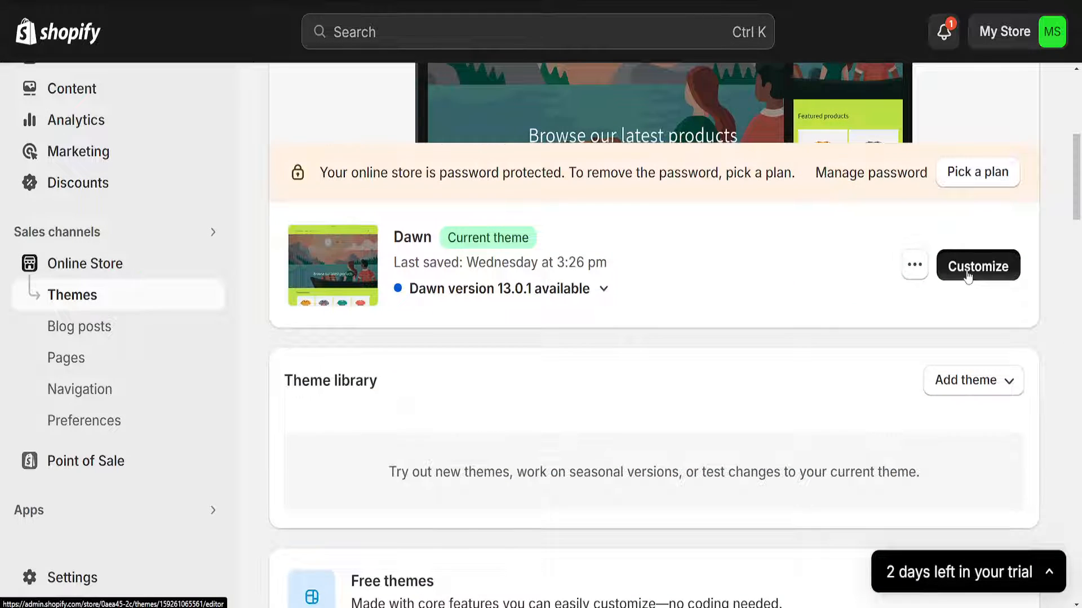
pyautogui.click(978, 266)
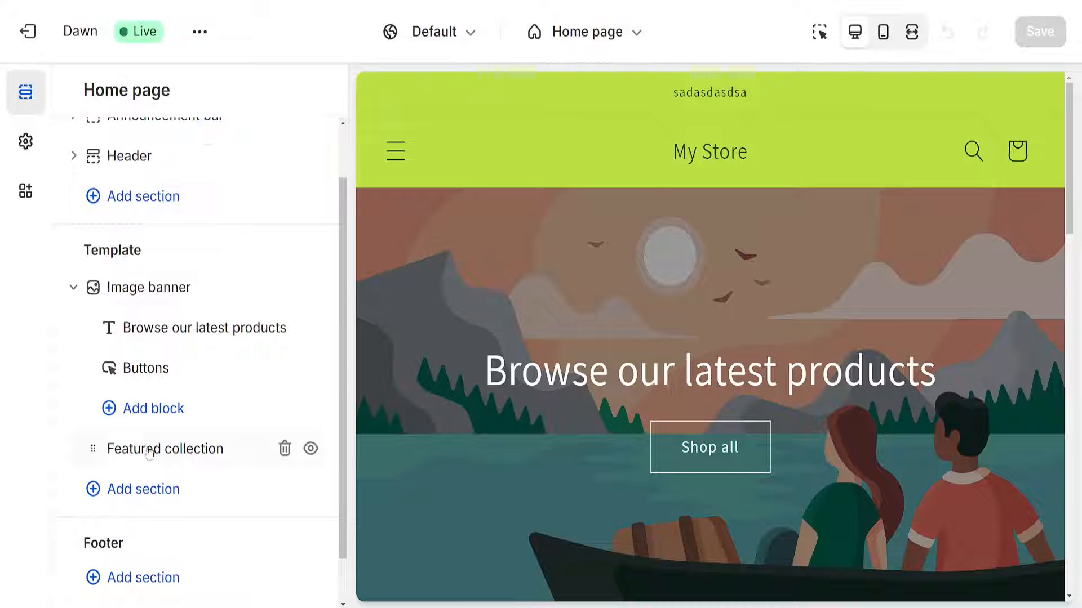
# Add a Collection list section to the Dawn home page, then show Theme settings
pyautogui.click(143, 489)
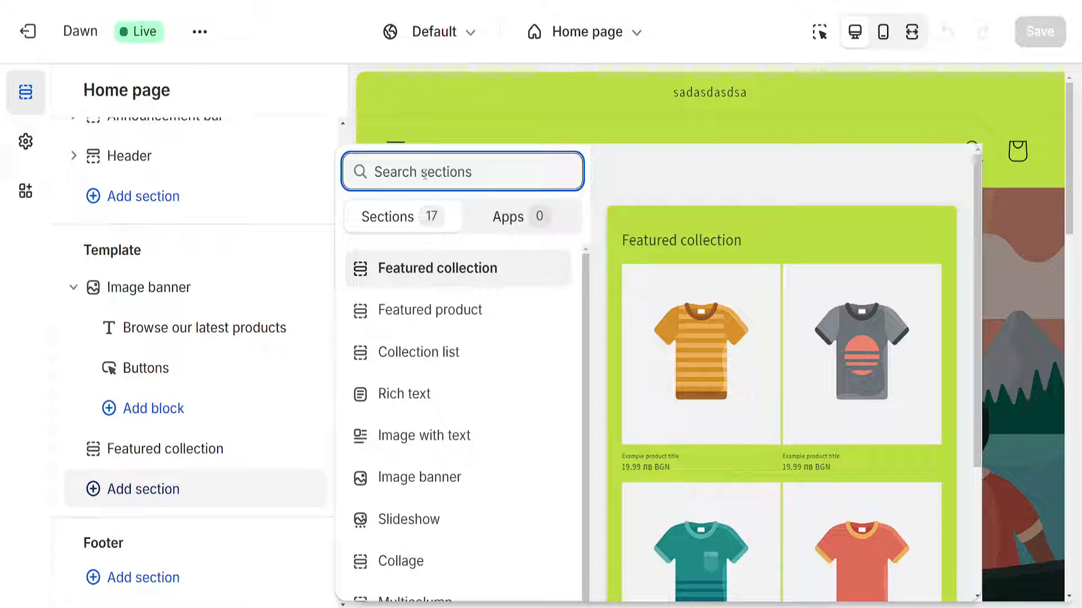
pyautogui.write('collection')
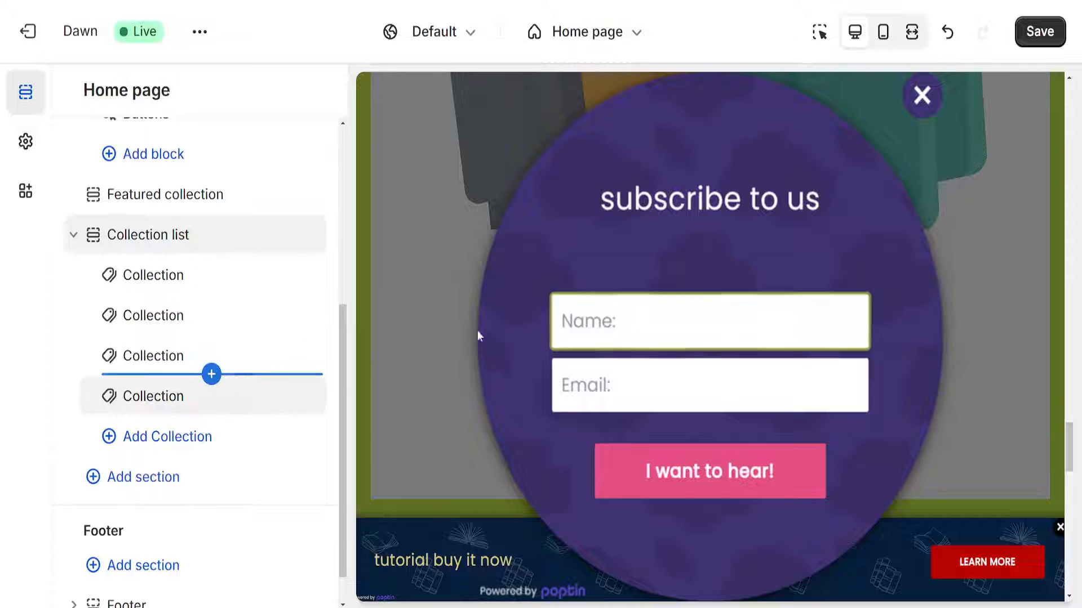
pyautogui.click(922, 94)
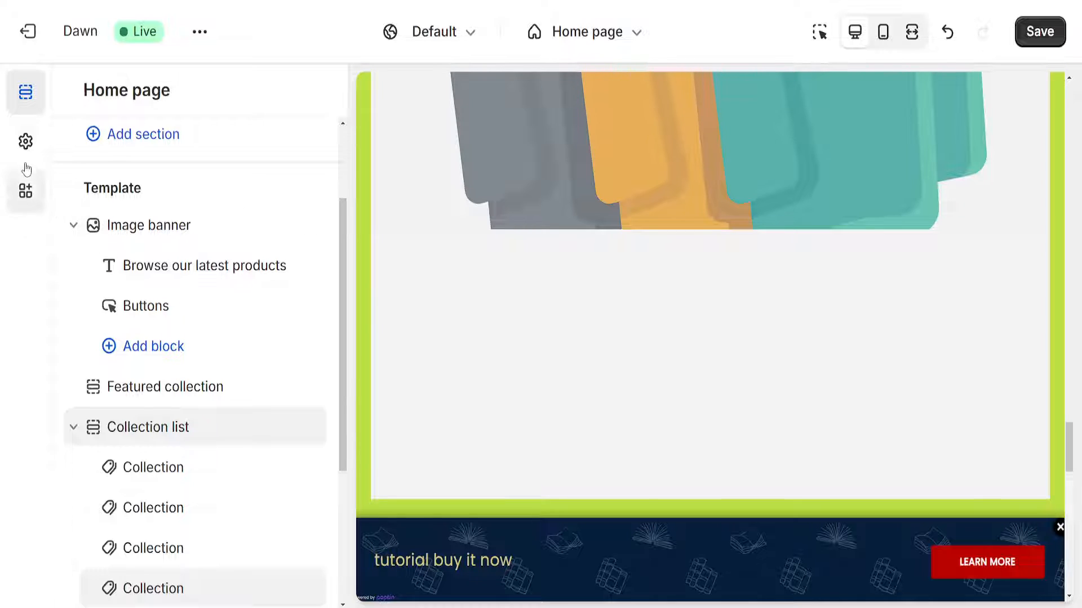
pyautogui.click(25, 139)
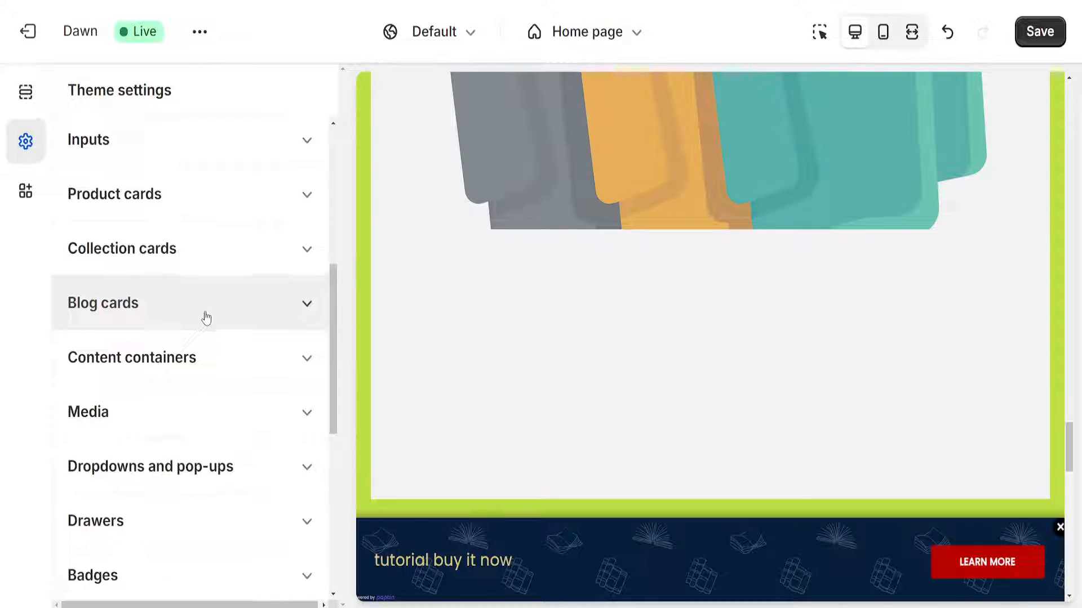